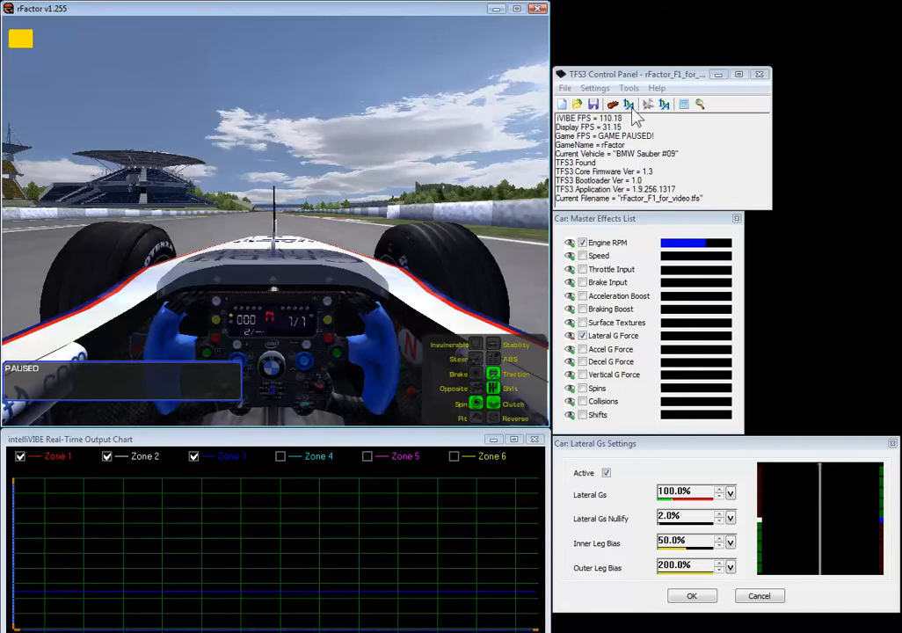
pyautogui.moveTo(596, 145)
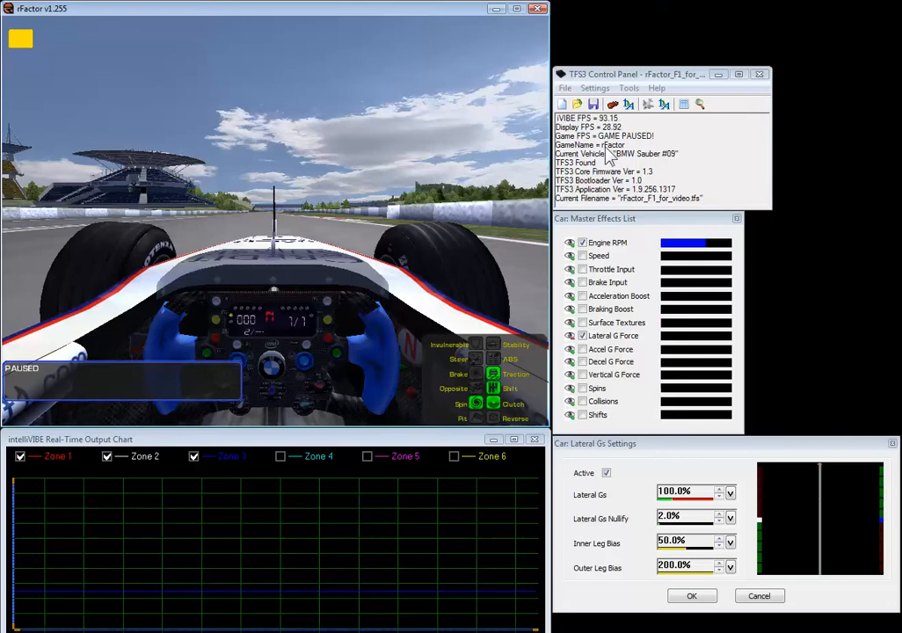
pyautogui.moveTo(665, 159)
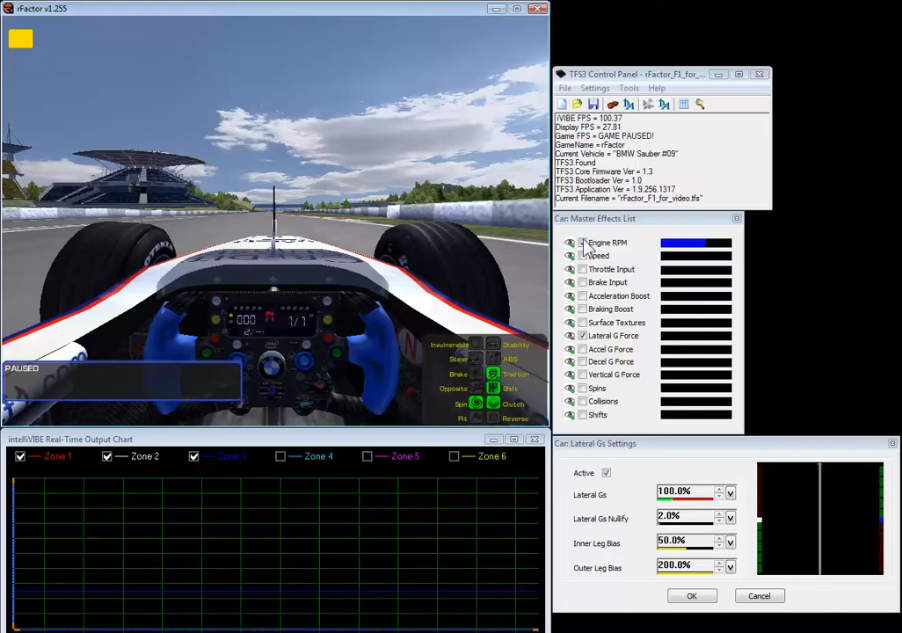
# - Resume the rFactor session so the BMW Sauber drives the next bend and records a new lateral G trace
pyautogui.click(582, 242)
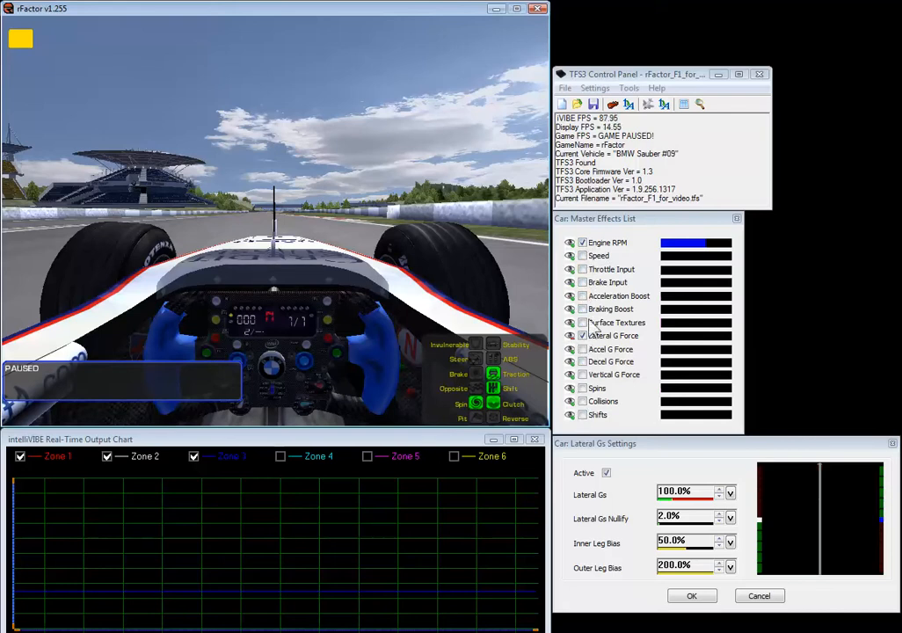
pyautogui.moveTo(635, 315)
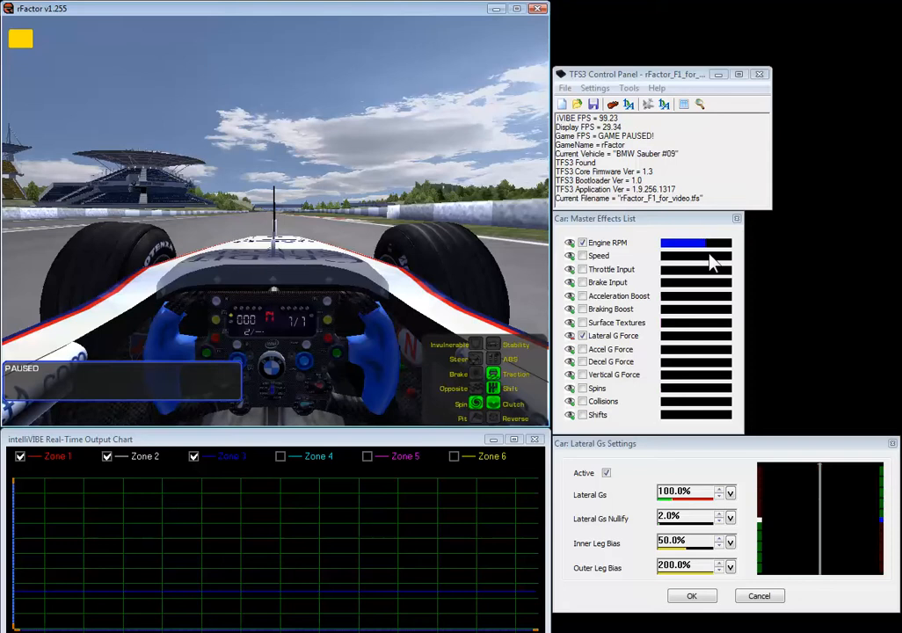
pyautogui.moveTo(728, 223)
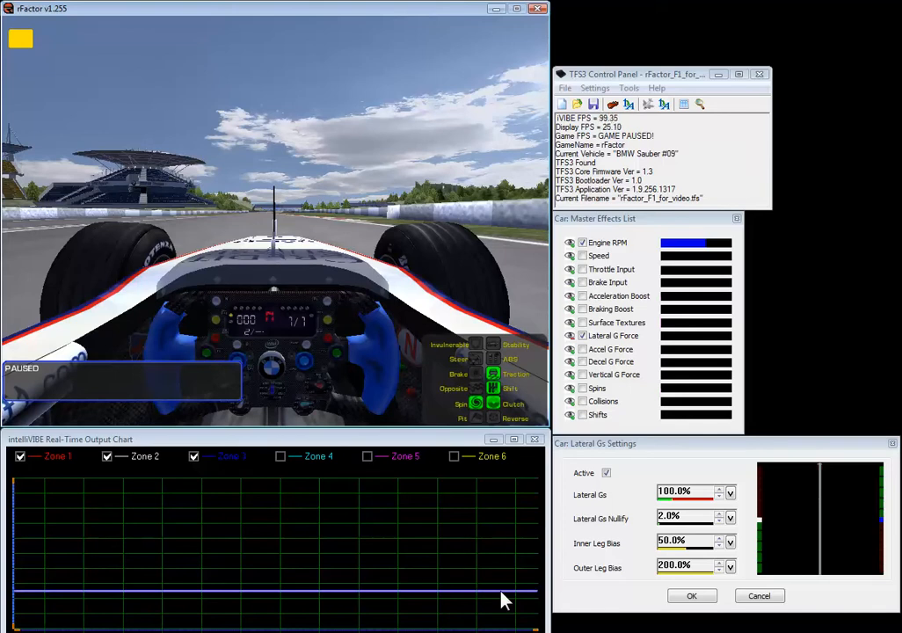
pyautogui.moveTo(479, 607)
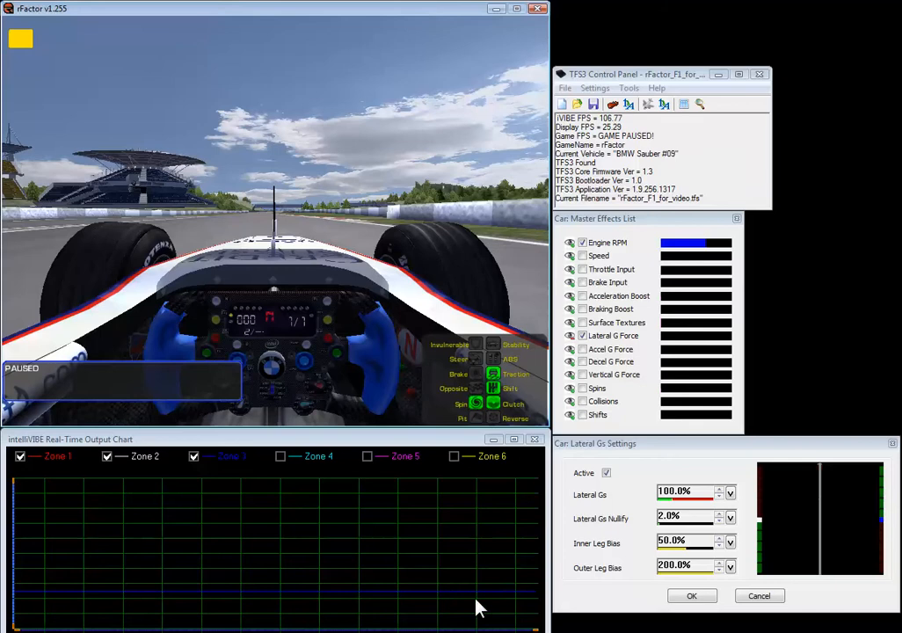
pyautogui.moveTo(600, 353)
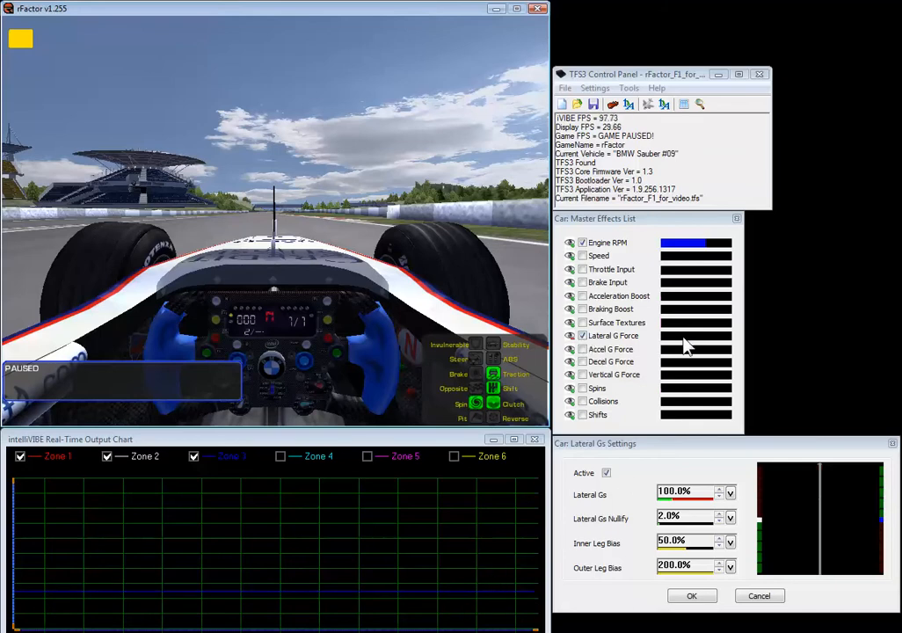
pyautogui.moveTo(194, 524)
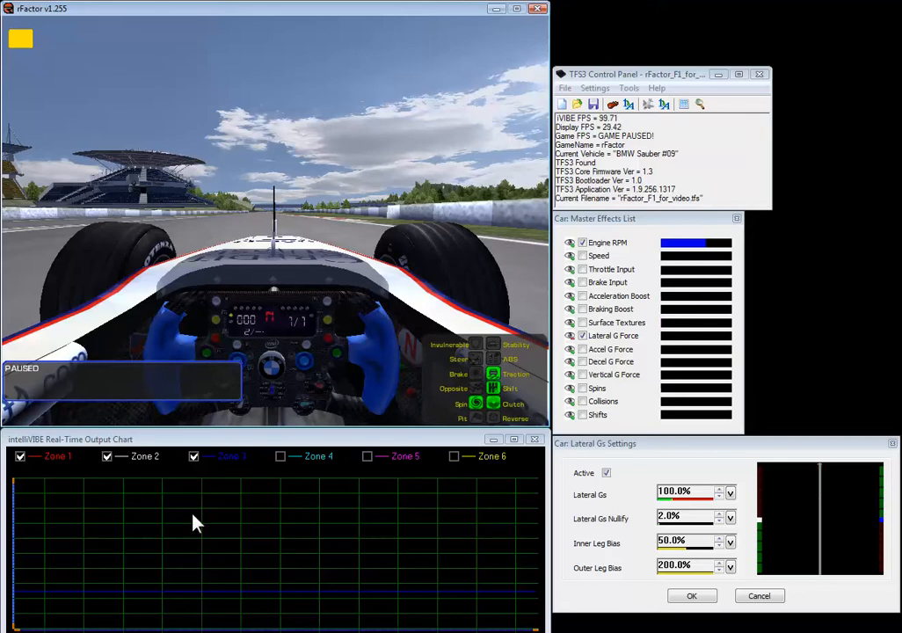
pyautogui.moveTo(376, 512)
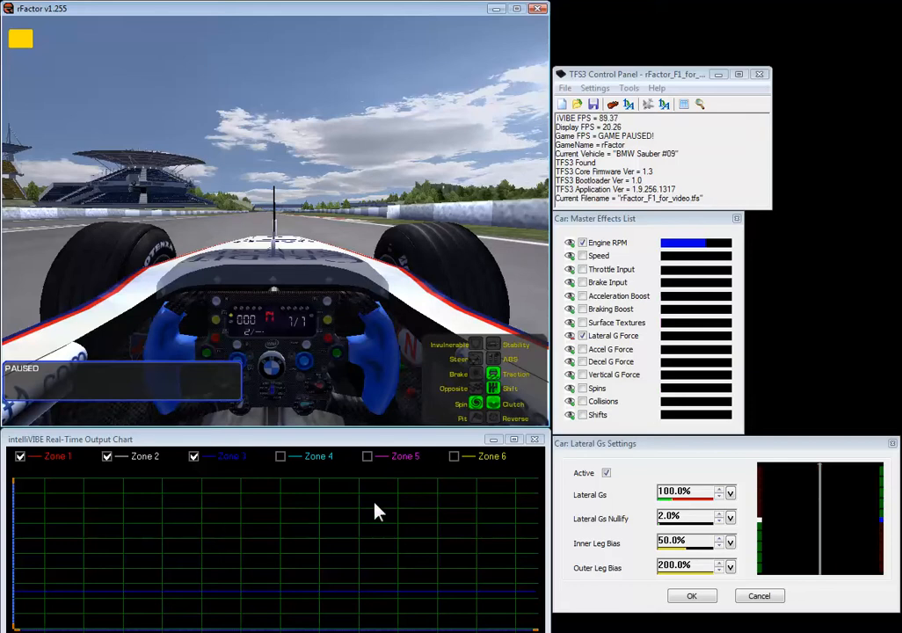
pyautogui.moveTo(692, 509)
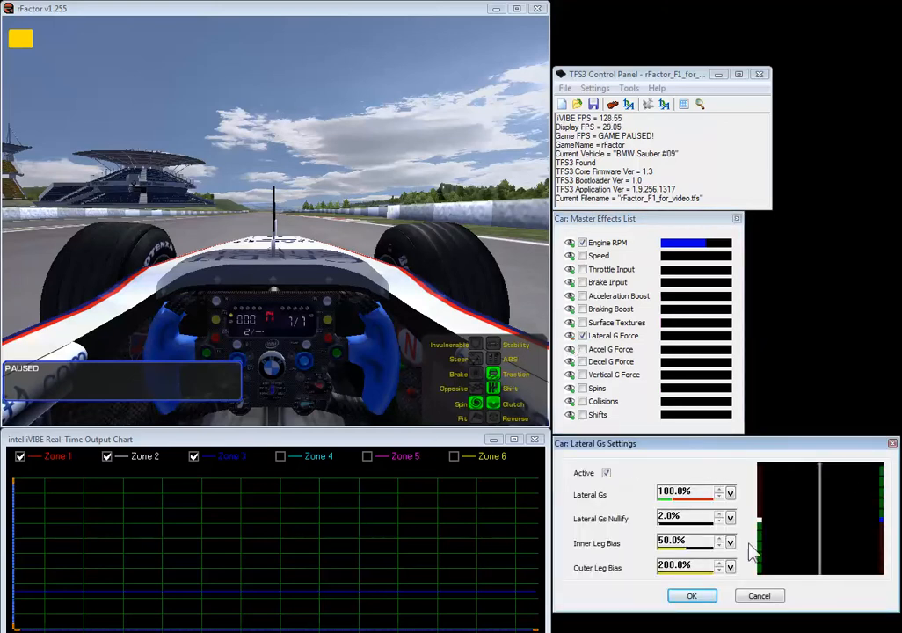
pyautogui.moveTo(840, 561)
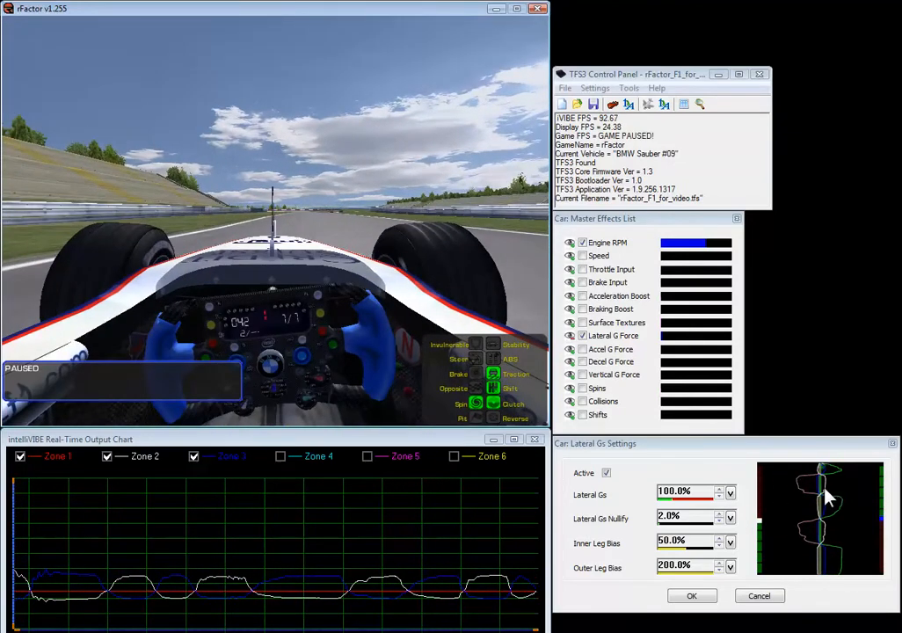
pyautogui.moveTo(791, 540)
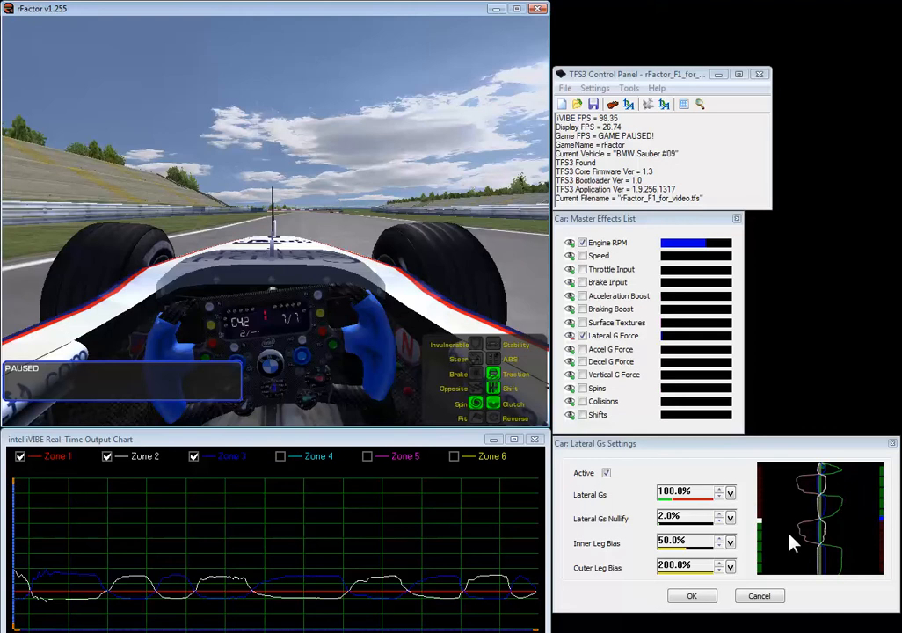
pyautogui.moveTo(351, 556)
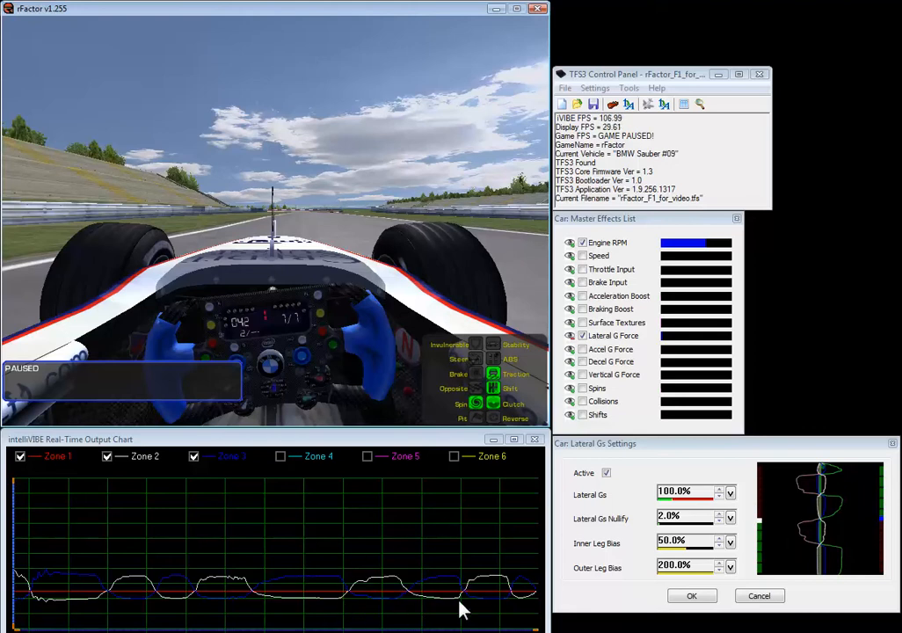
pyautogui.moveTo(422, 624)
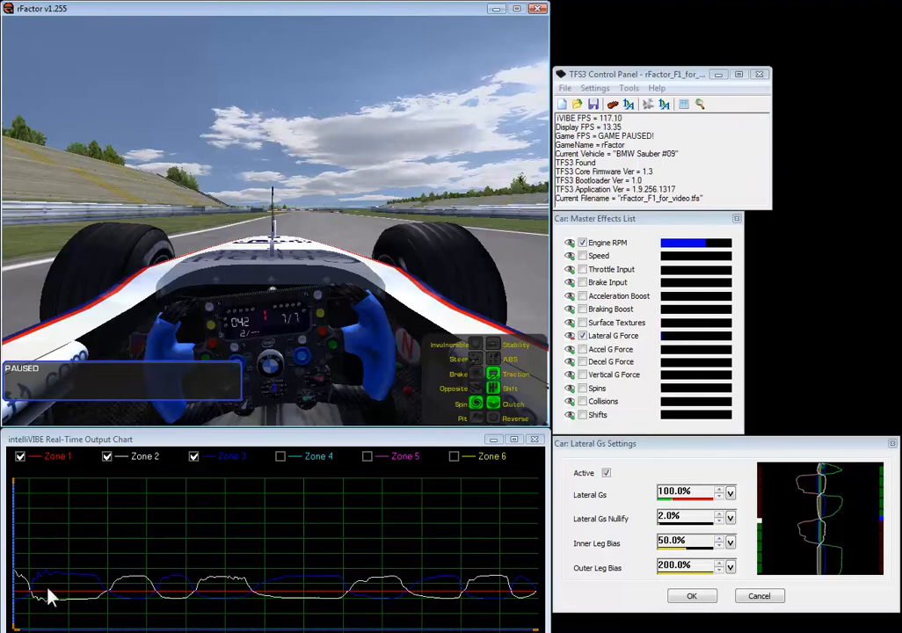
pyautogui.moveTo(130, 476)
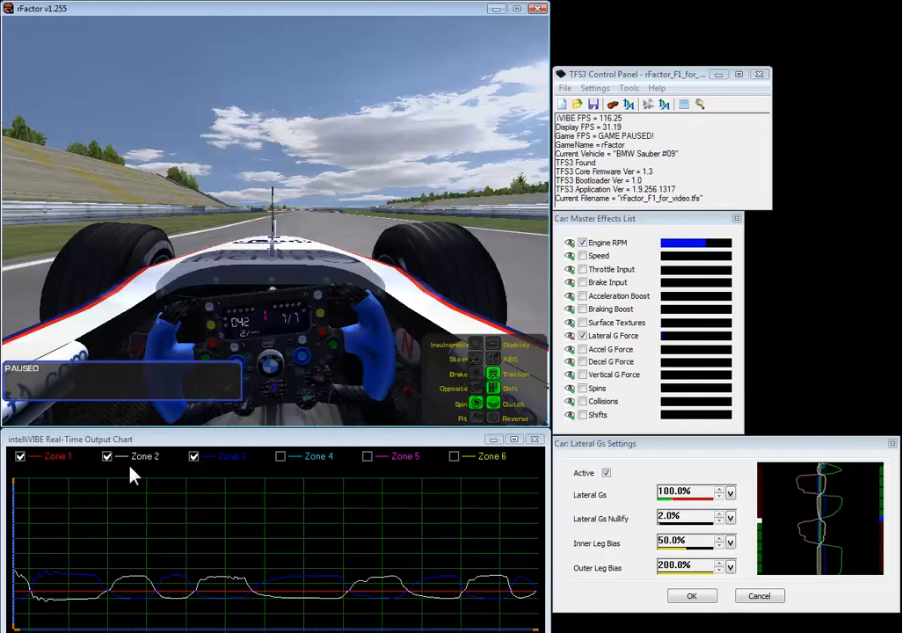
pyautogui.moveTo(206, 475)
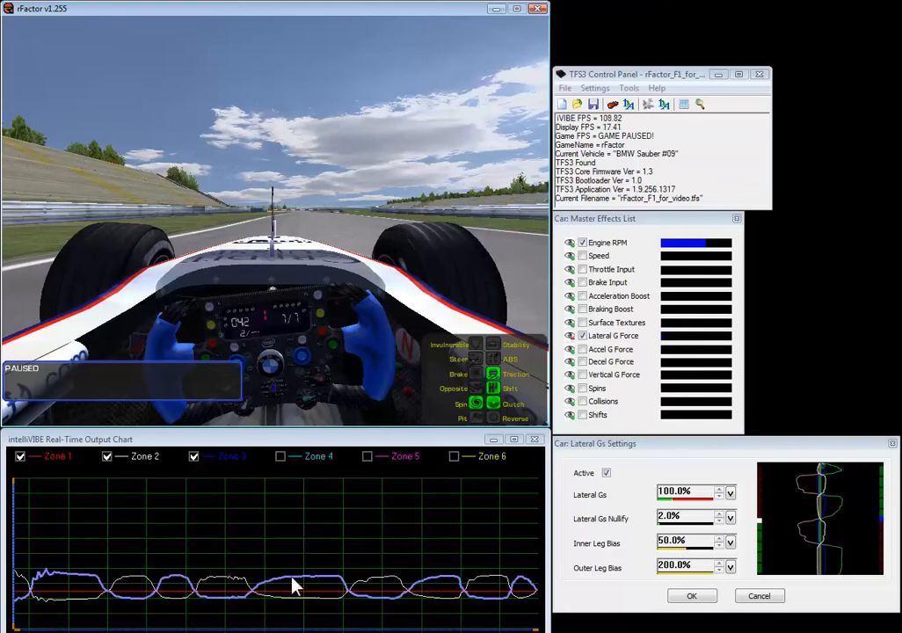
pyautogui.moveTo(328, 611)
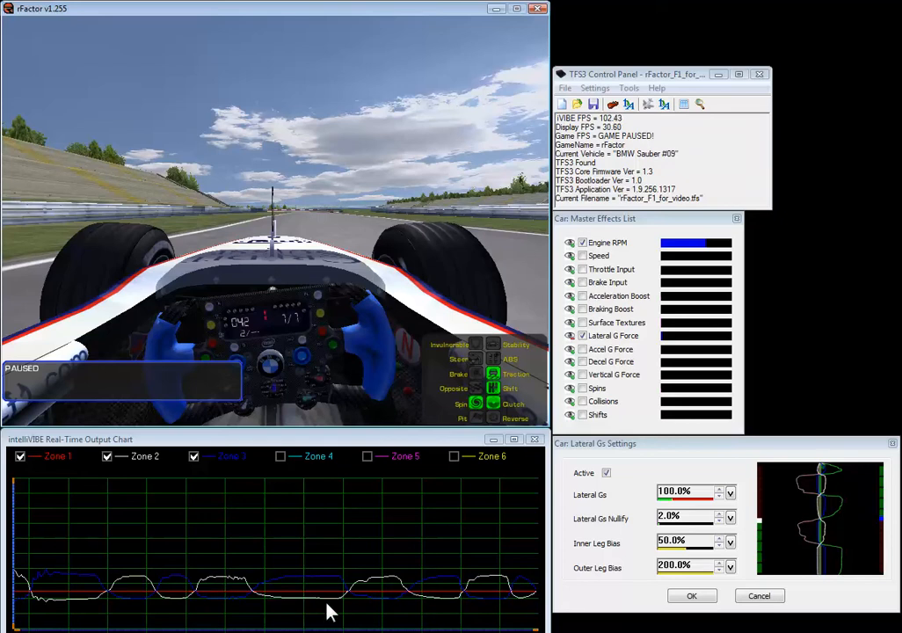
pyautogui.moveTo(367, 618)
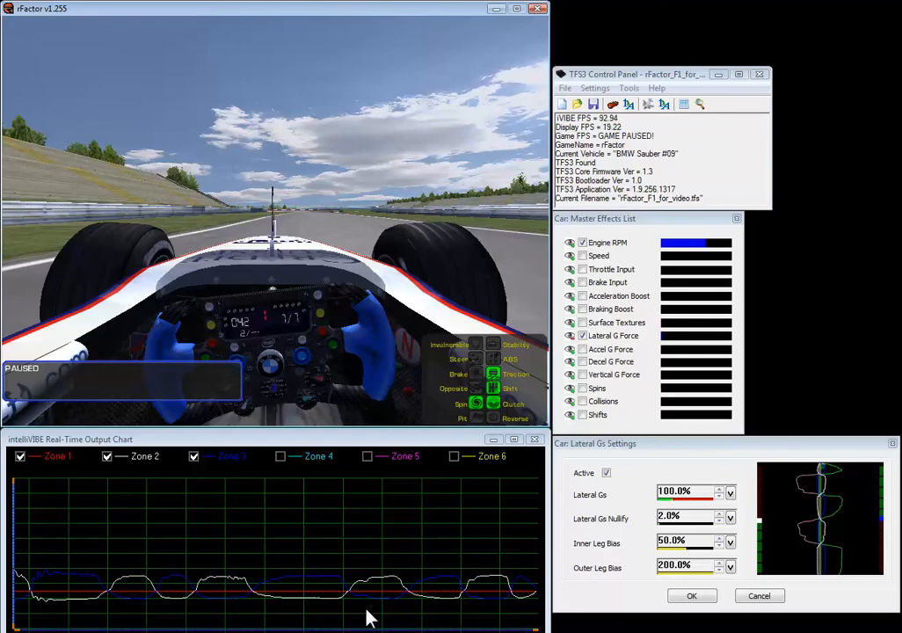
pyautogui.moveTo(809, 496)
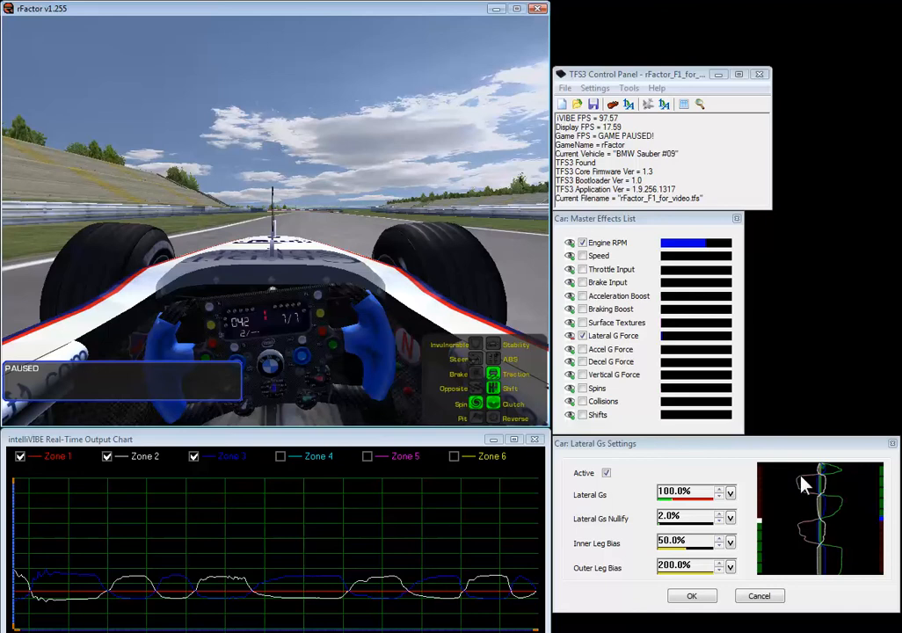
pyautogui.moveTo(818, 501)
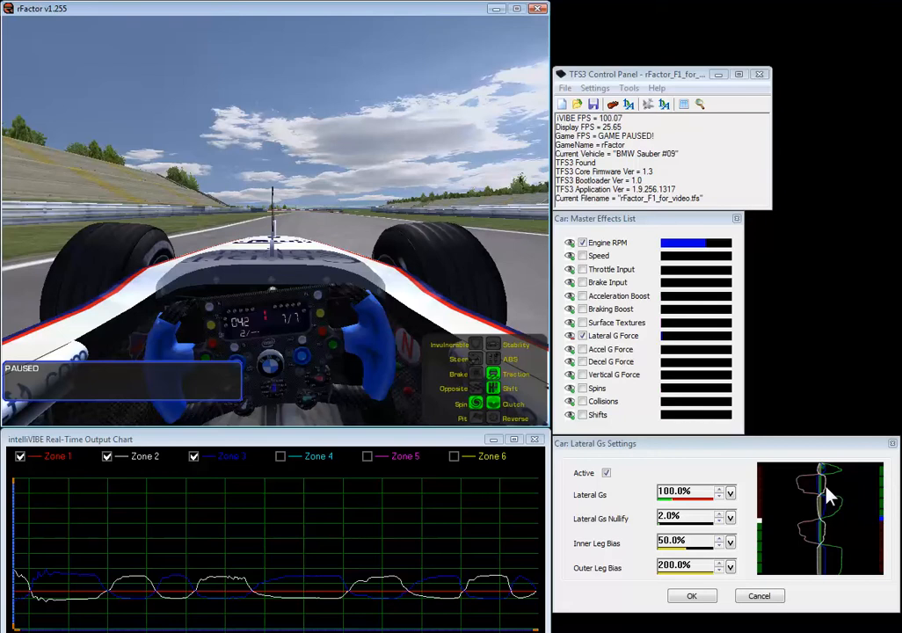
pyautogui.moveTo(843, 481)
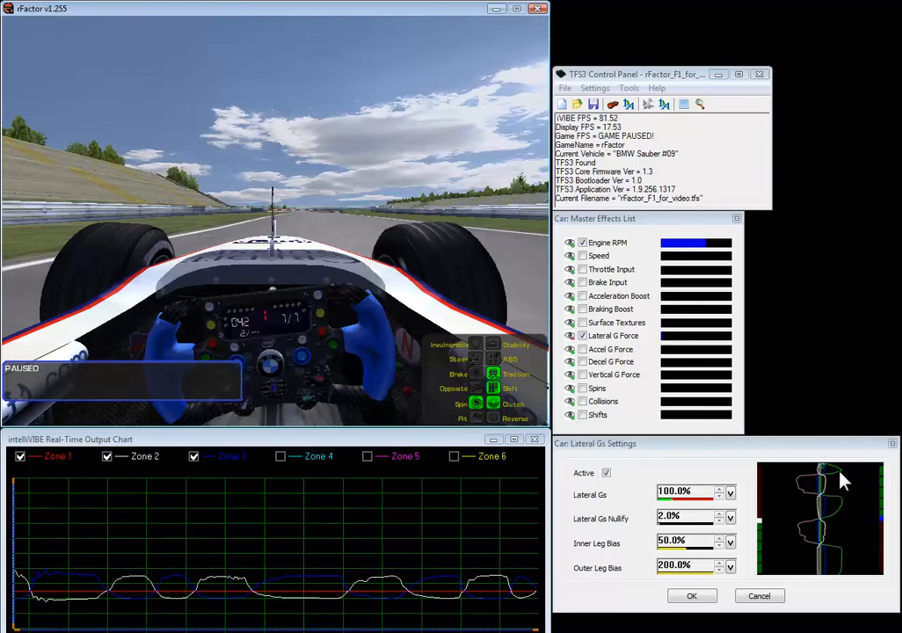
pyautogui.moveTo(848, 492)
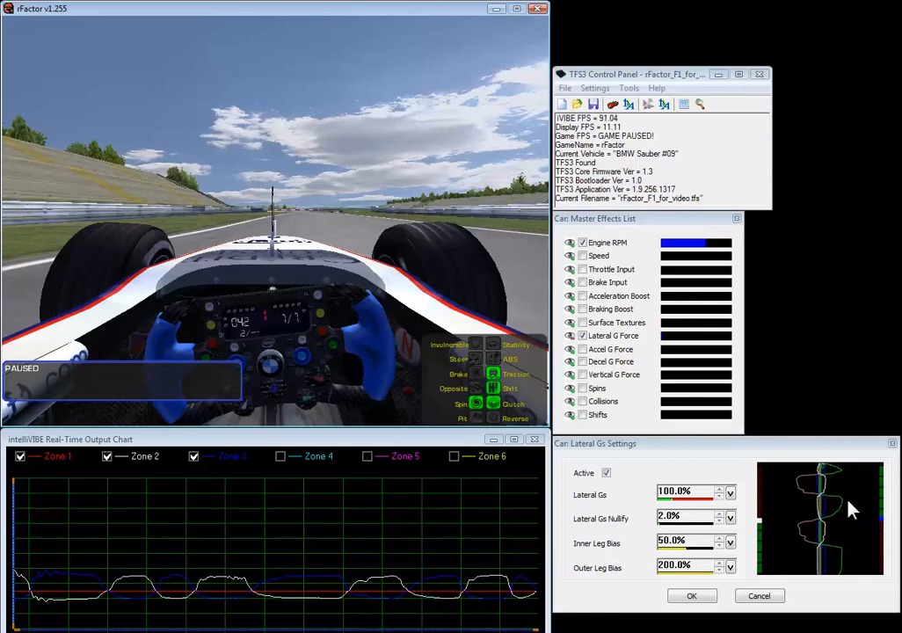
pyautogui.moveTo(838, 485)
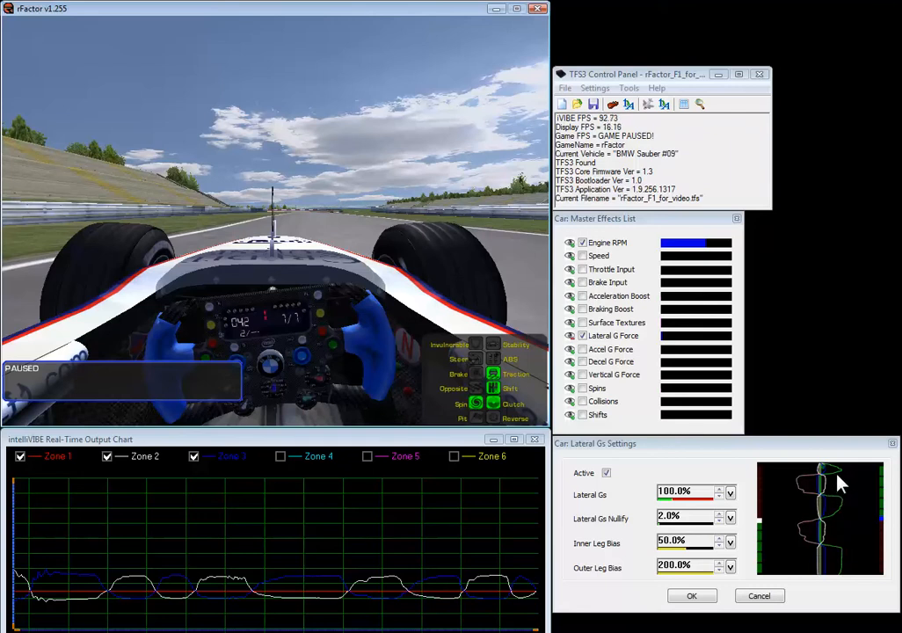
pyautogui.moveTo(794, 514)
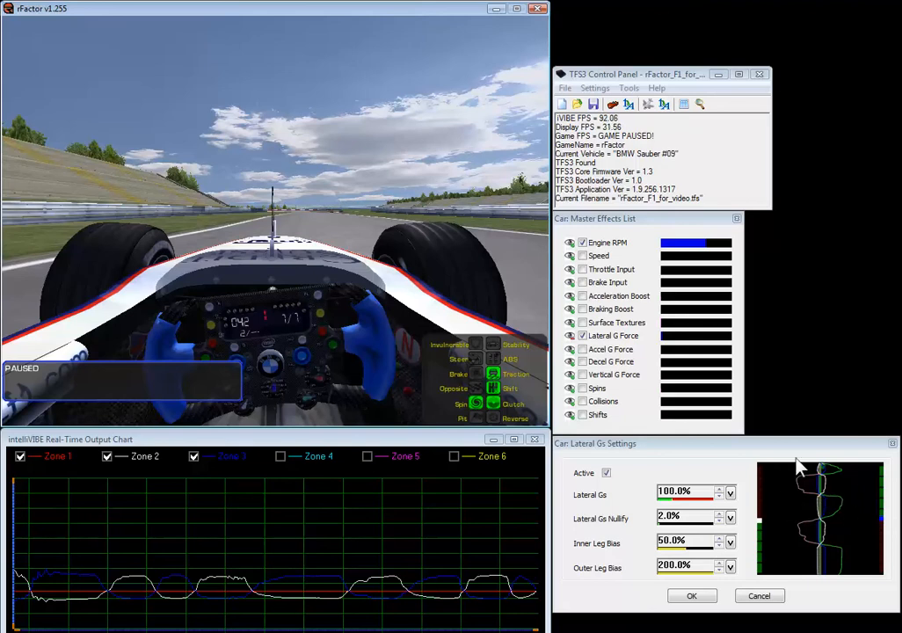
pyautogui.moveTo(488, 557)
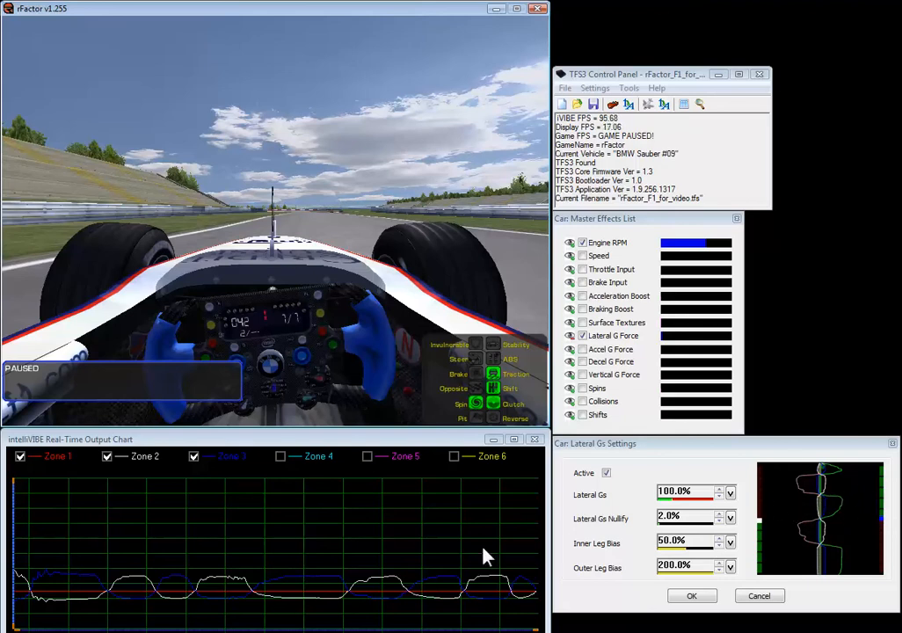
pyautogui.moveTo(710, 259)
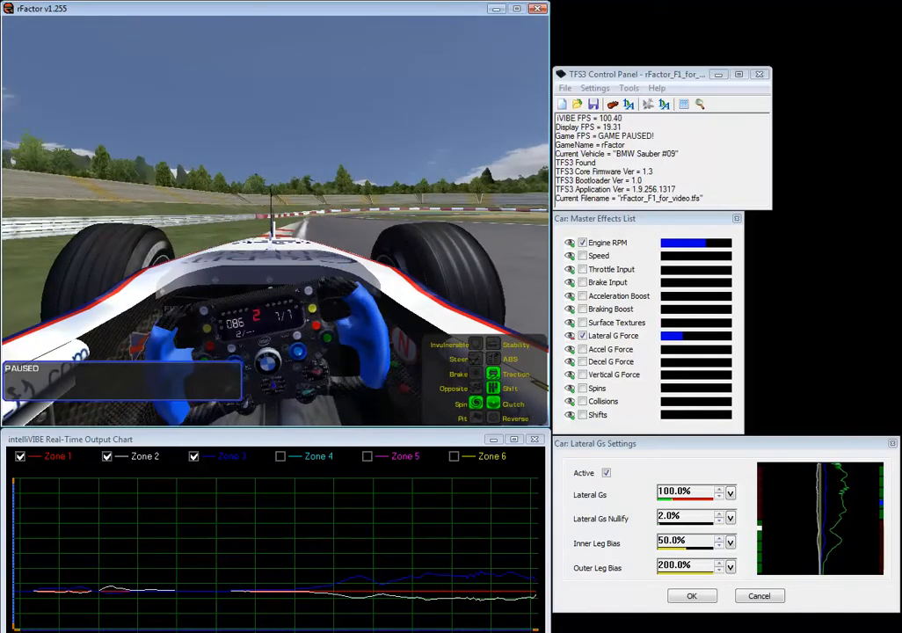
pyautogui.moveTo(840, 554)
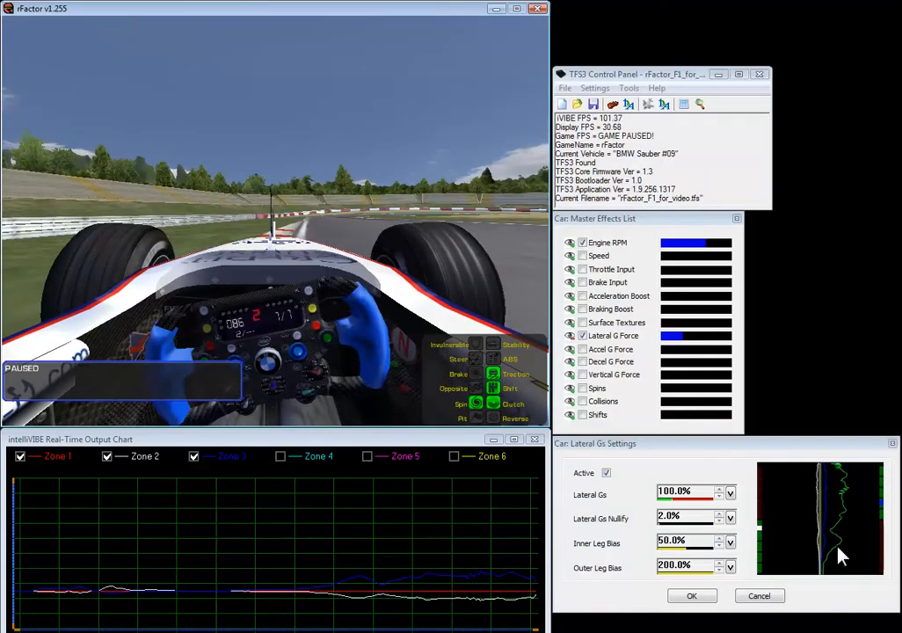
pyautogui.moveTo(839, 475)
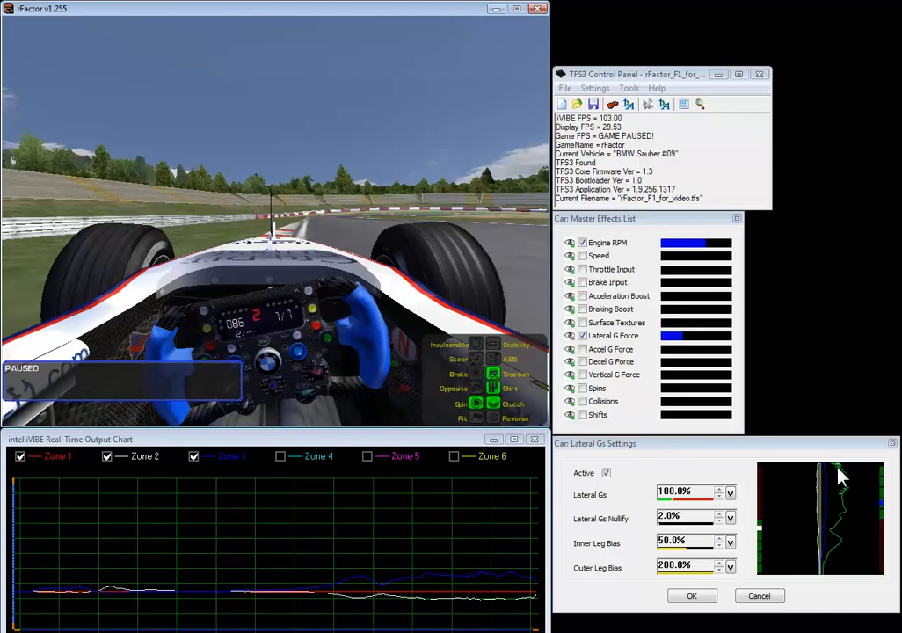
pyautogui.moveTo(840, 531)
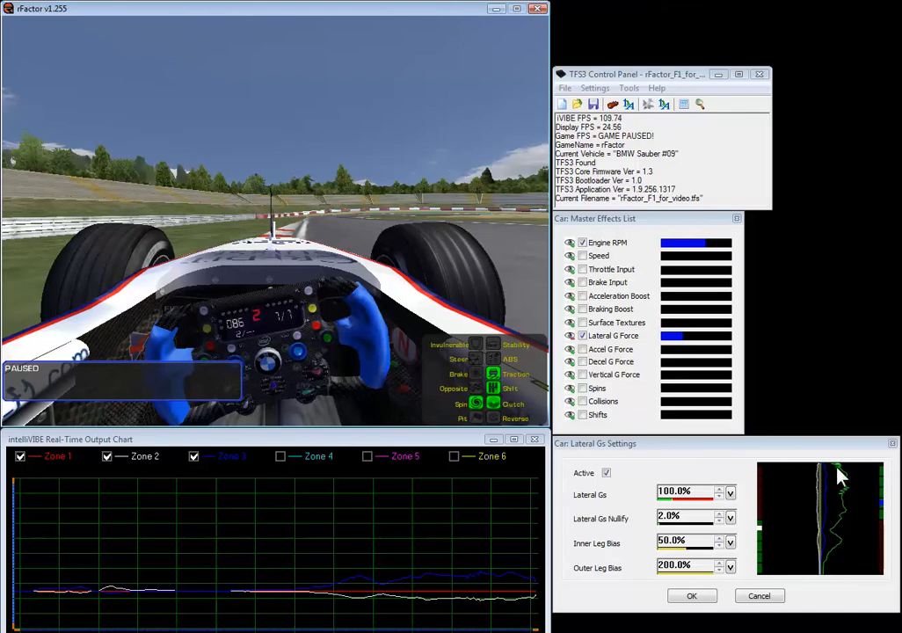
pyautogui.moveTo(840, 545)
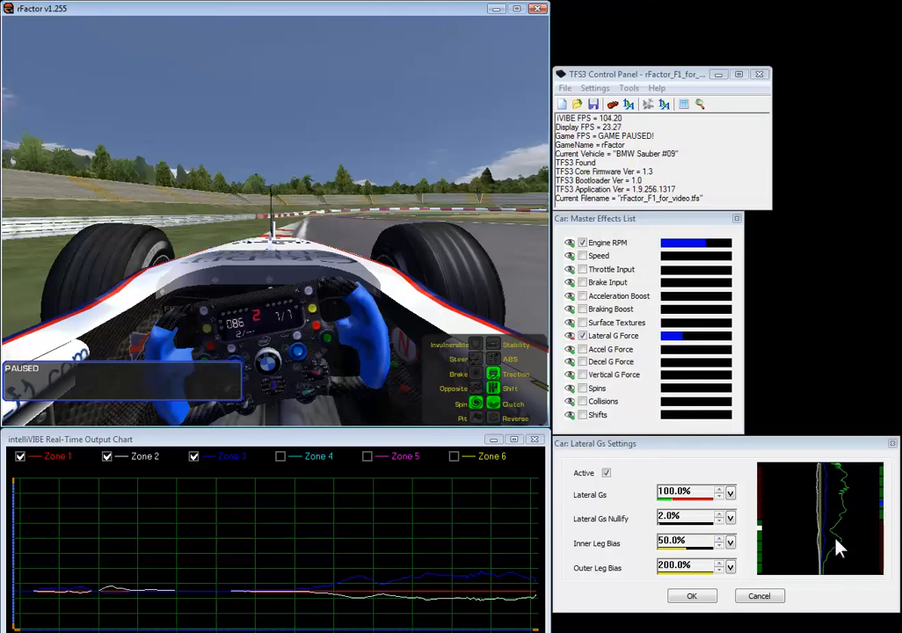
pyautogui.moveTo(358, 532)
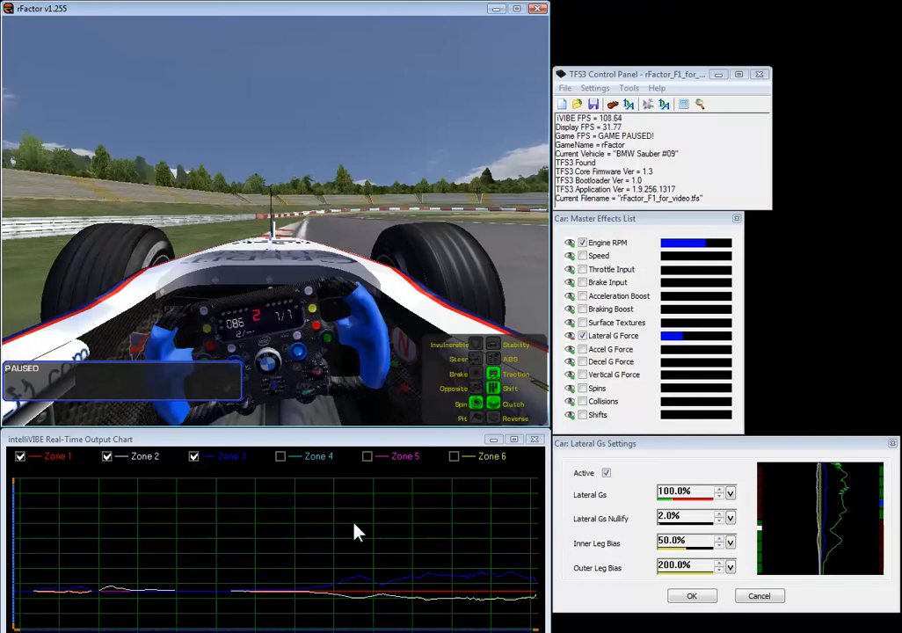
pyautogui.moveTo(323, 598)
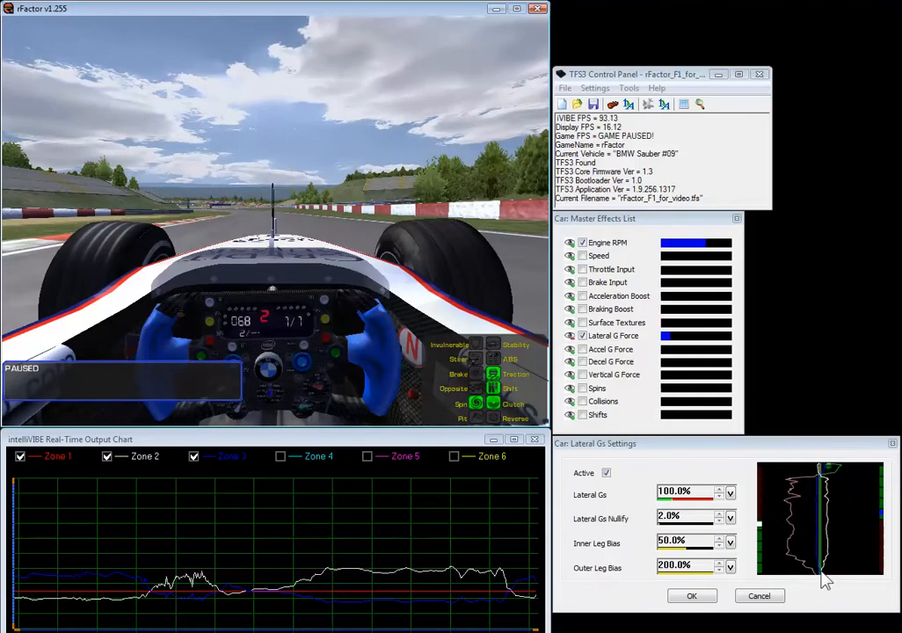
pyautogui.moveTo(796, 545)
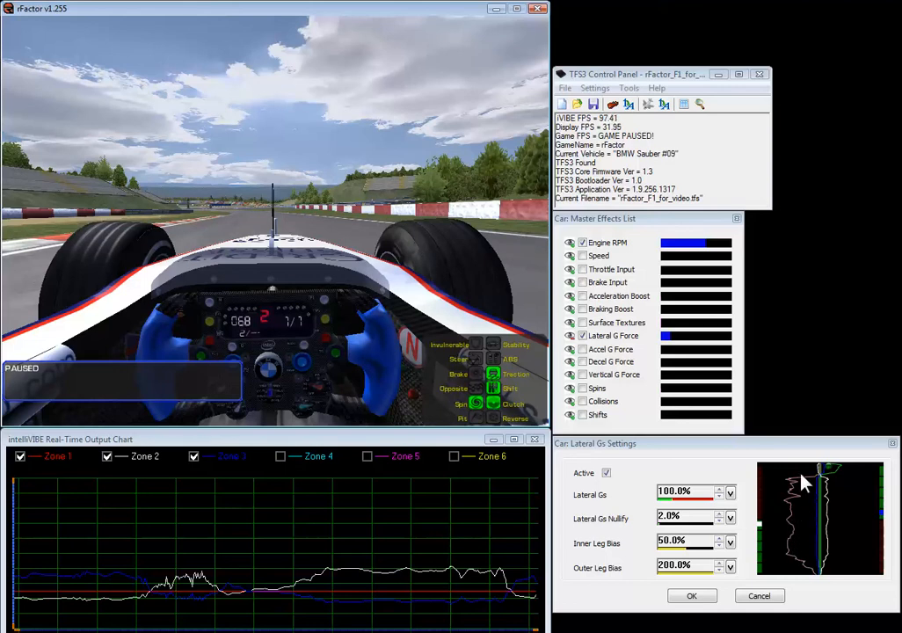
pyautogui.moveTo(334, 521)
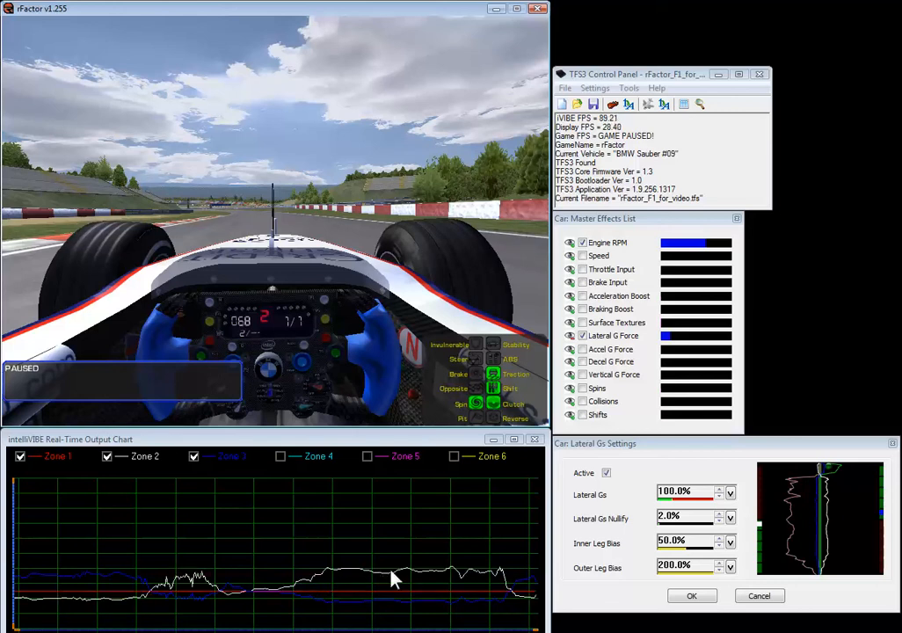
pyautogui.moveTo(464, 579)
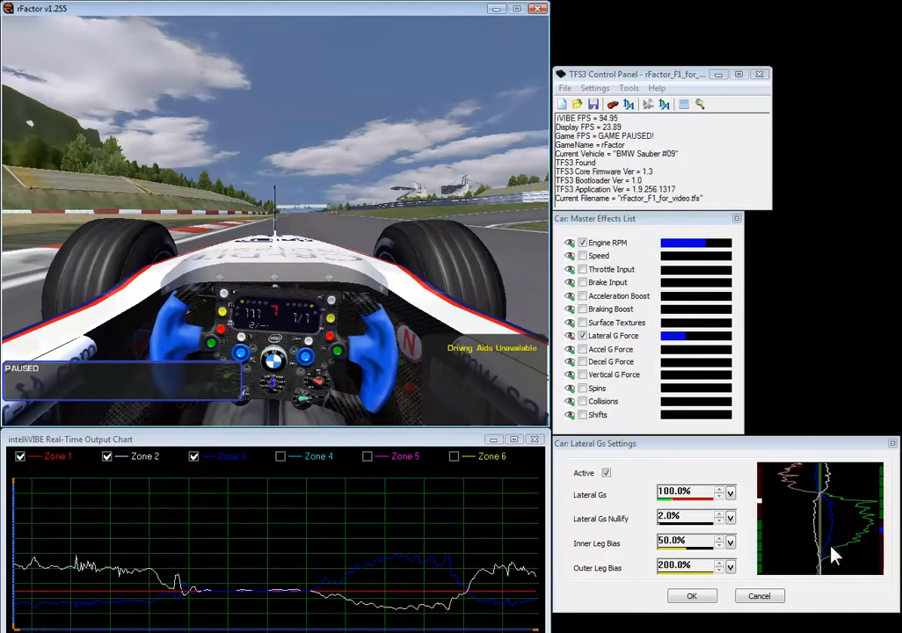
pyautogui.moveTo(862, 506)
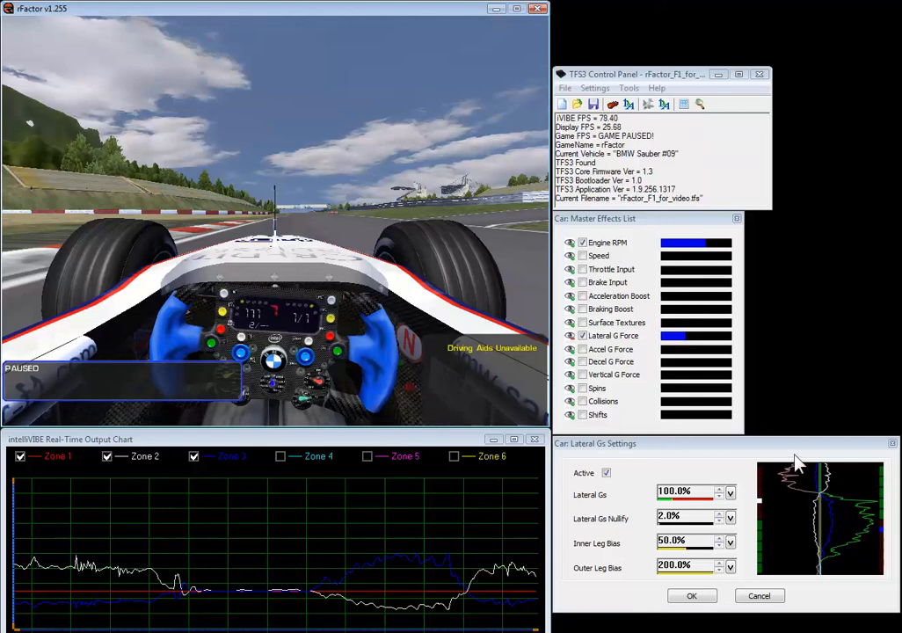
pyautogui.moveTo(714, 514)
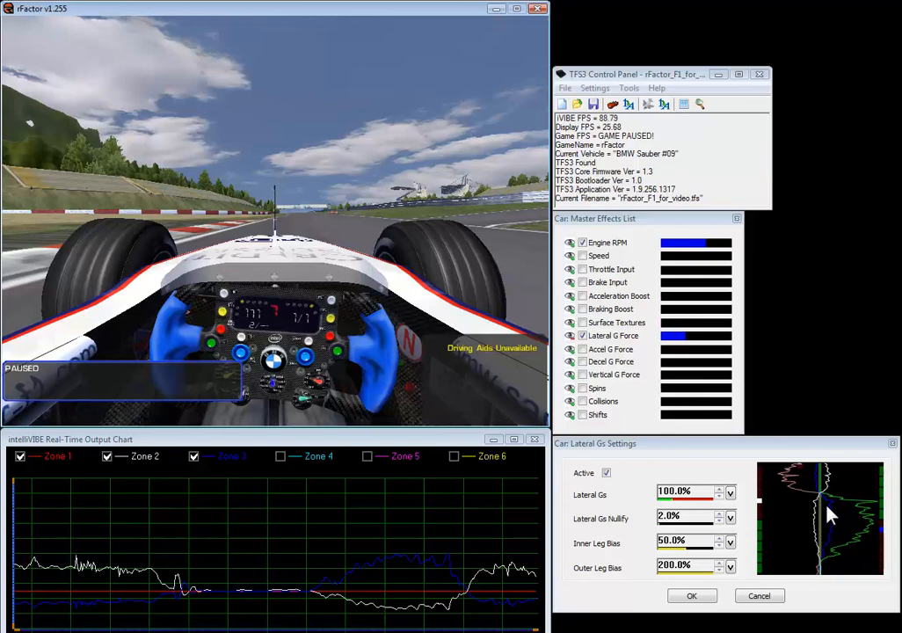
pyautogui.moveTo(825, 490)
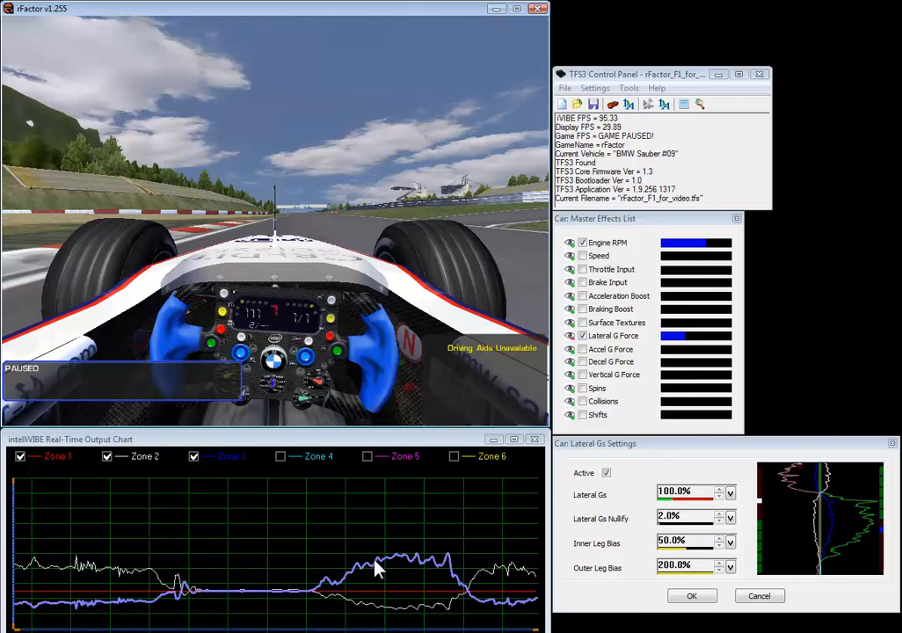
pyautogui.moveTo(818, 501)
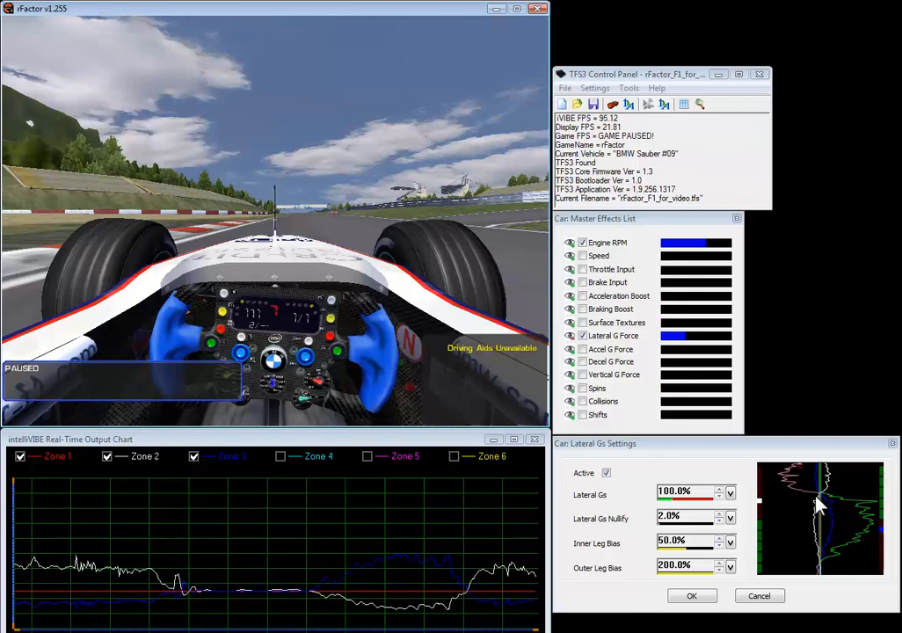
pyautogui.moveTo(552, 565)
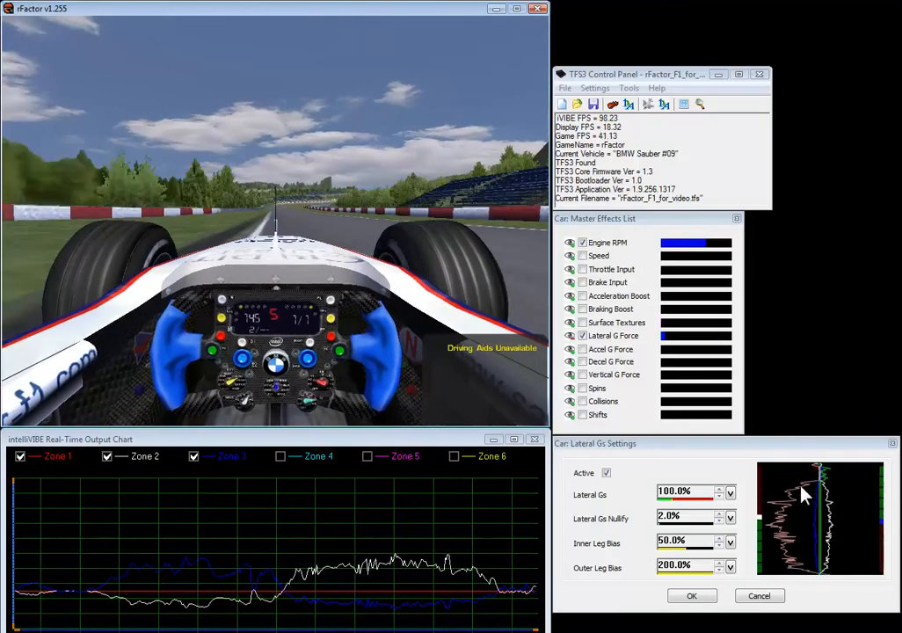
pyautogui.moveTo(396, 532)
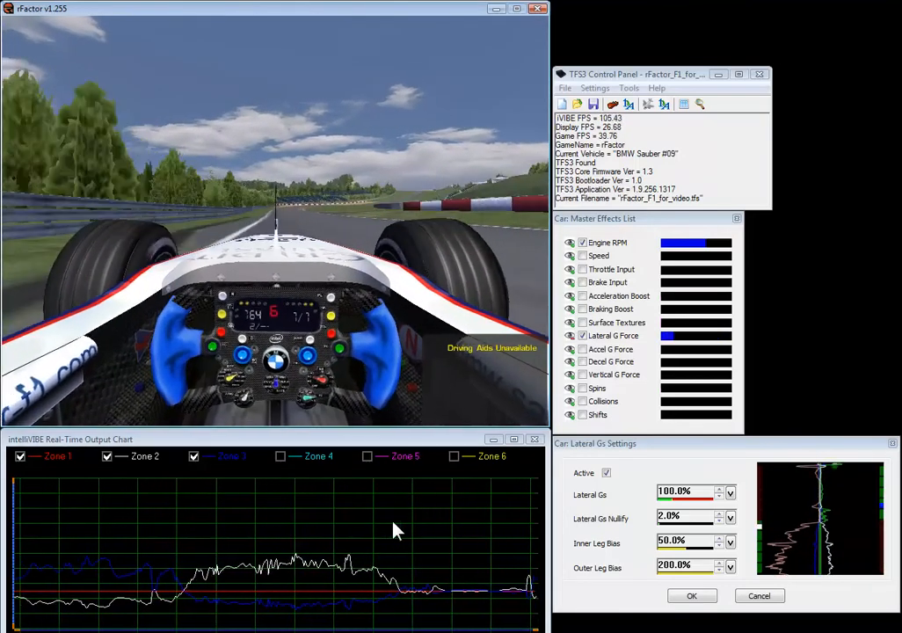